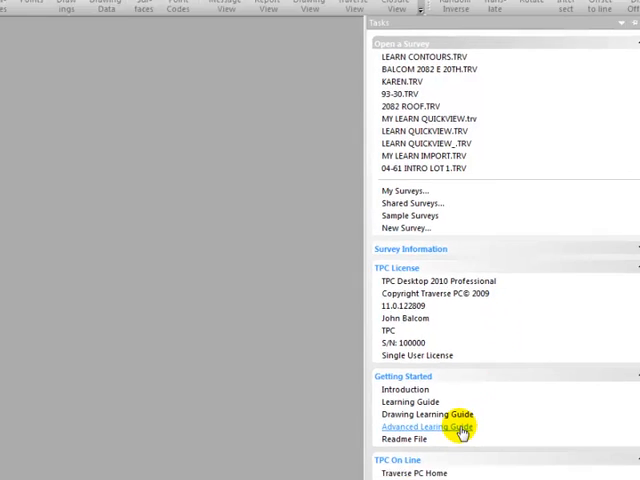
Step: Launch the Advanced Learning Guide from Getting Started in the Task Manager
left_click(423, 427)
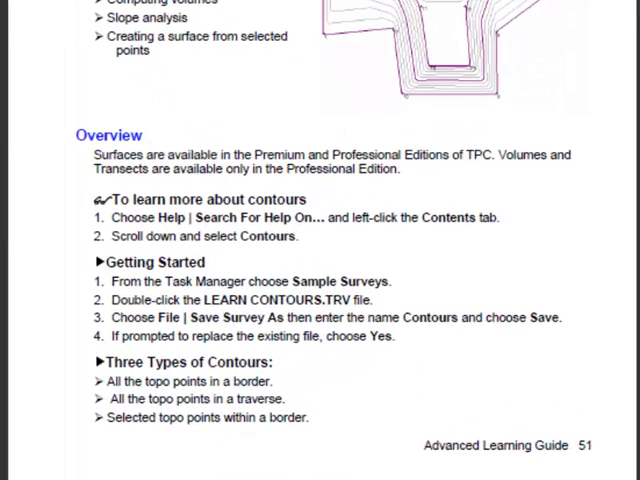
Step: Bring up the Sample Surveys list to find LEARN CONTOURS.TRV
double_click(290, 301)
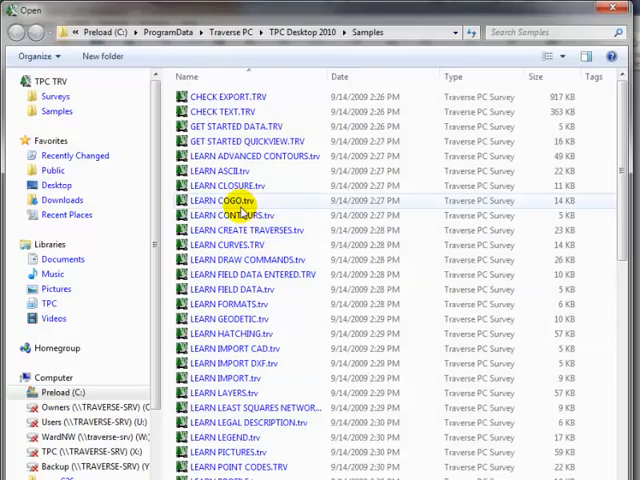
Step: Open LEARN CONTOURS.trv from the Samples folder
double_click(226, 200)
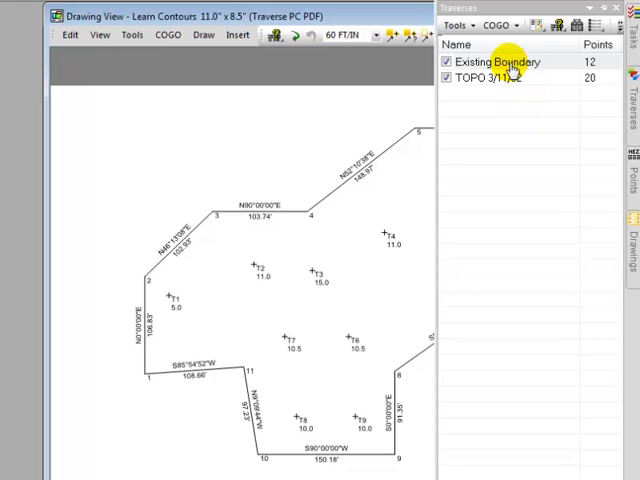
Step: Delineate the Existing Boundary traverse, then select and right-click TOPO 3/11/02
right_click(510, 61)
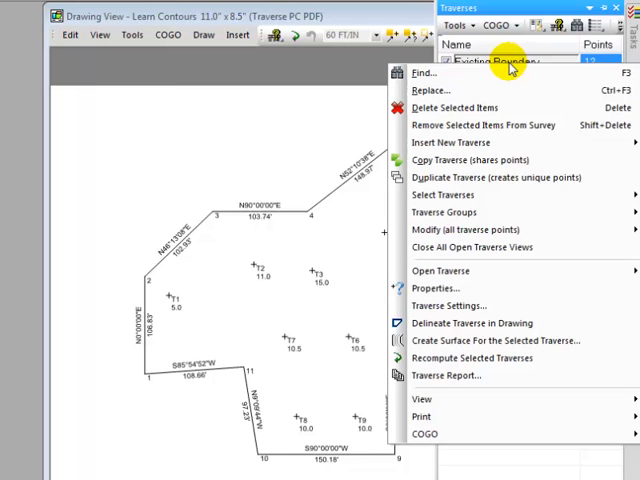
mouse_move(470, 322)
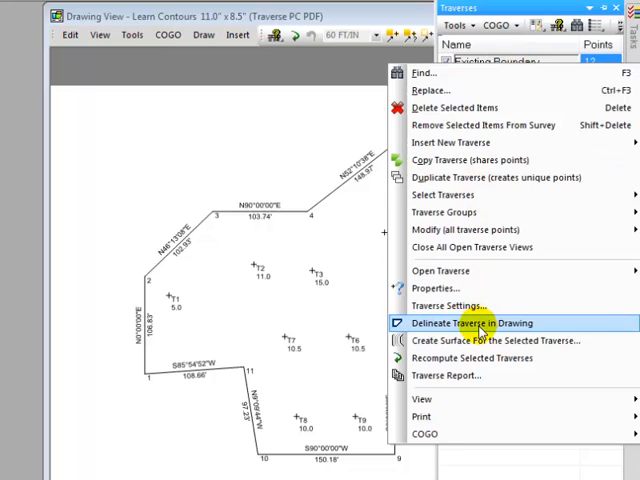
left_click(470, 323)
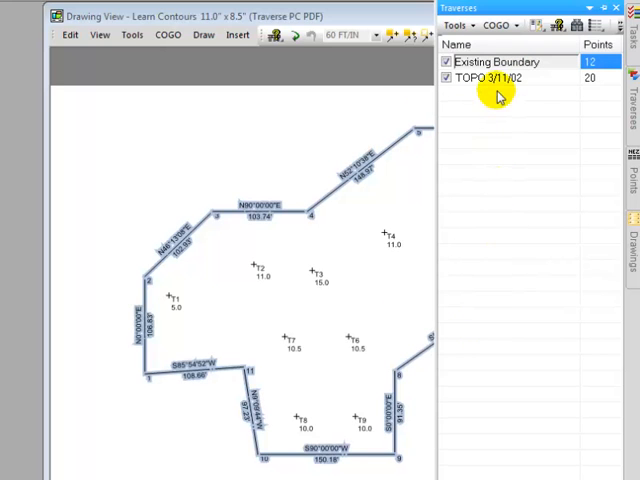
left_click(490, 78)
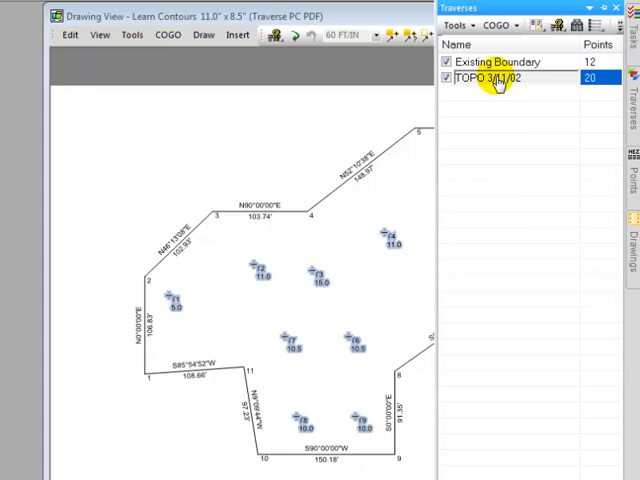
right_click(490, 78)
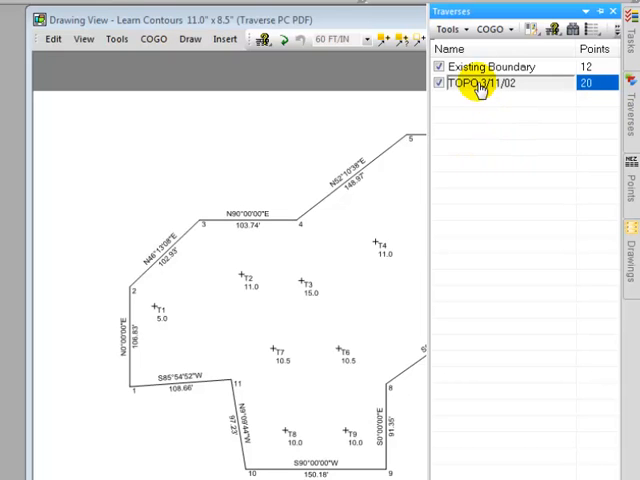
Step: Rename TOPO 3/11/02 to '3" Minus Pile' and confirm the change
double_click(485, 83)
type("3")
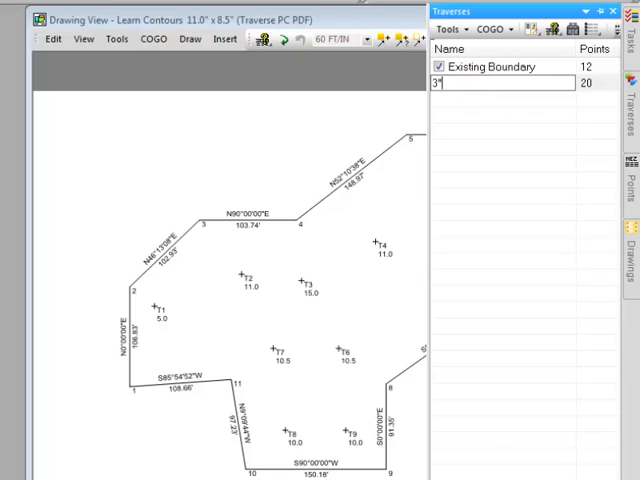
type("Minus")
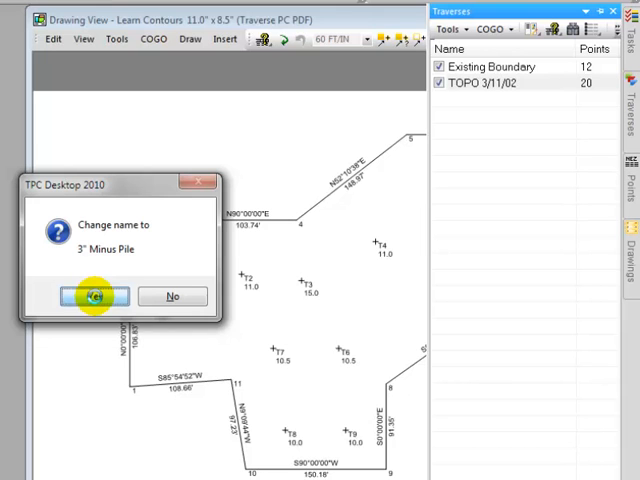
left_click(92, 296)
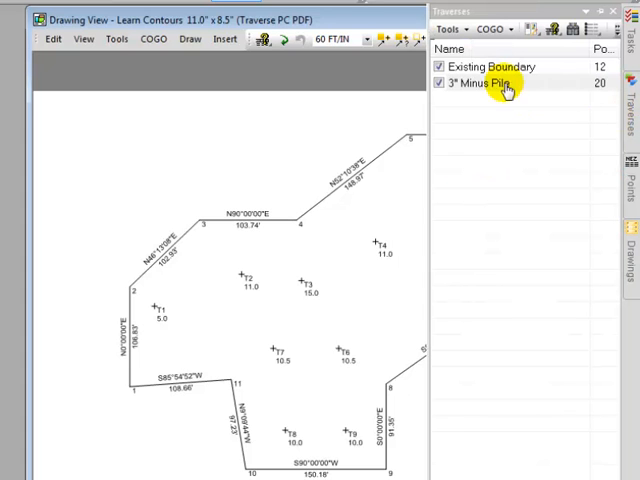
mouse_move(485, 83)
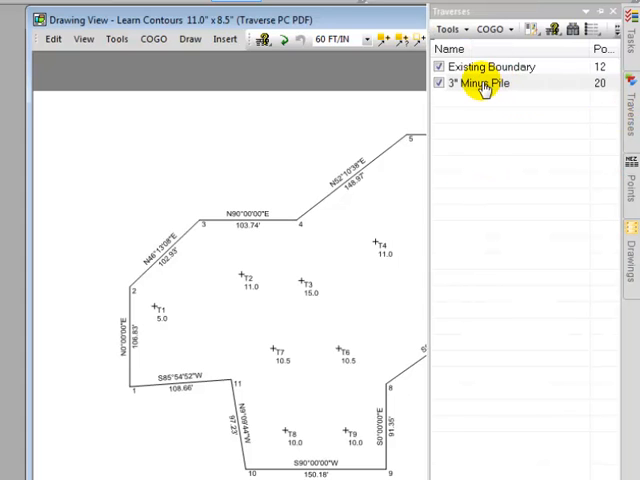
Step: Create a surface for the selected 3" Minus Pile traverse
right_click(485, 83)
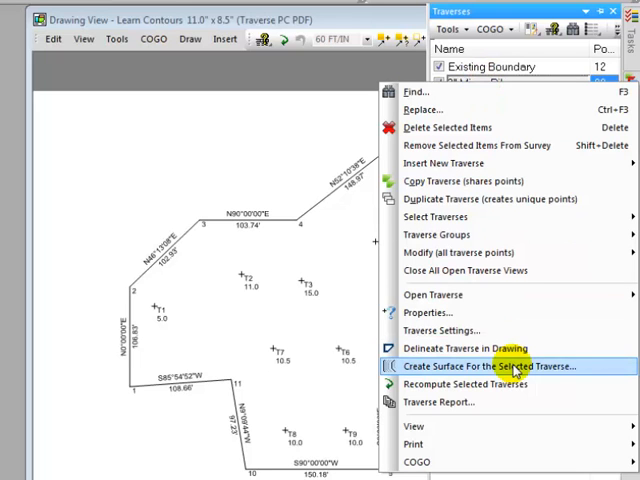
mouse_move(588, 370)
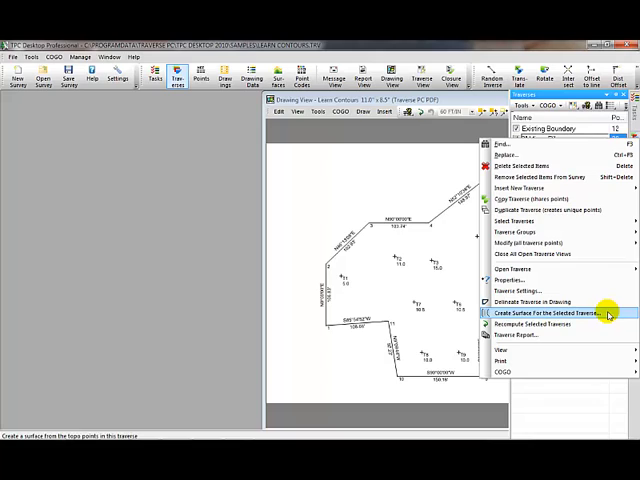
left_click(535, 317)
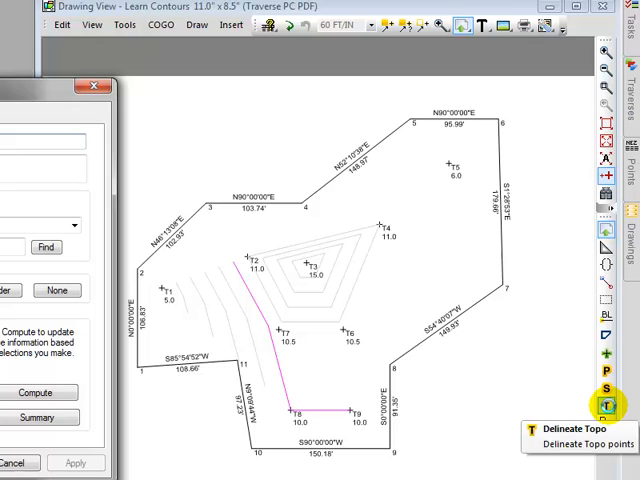
Step: Delineate the topo points in the drawing with the Delineate Topo button
left_click(589, 443)
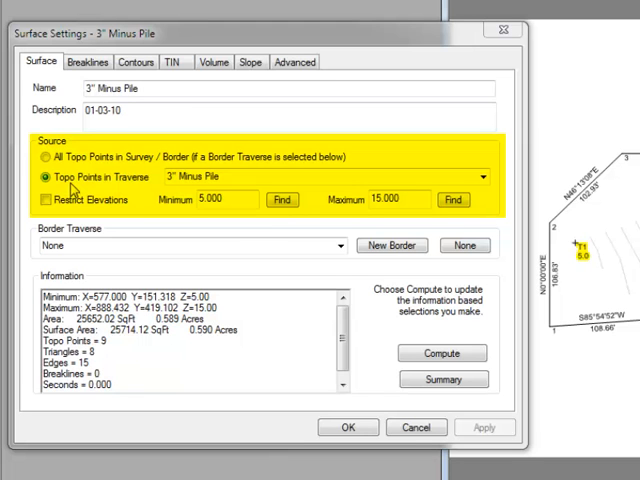
mouse_move(180, 190)
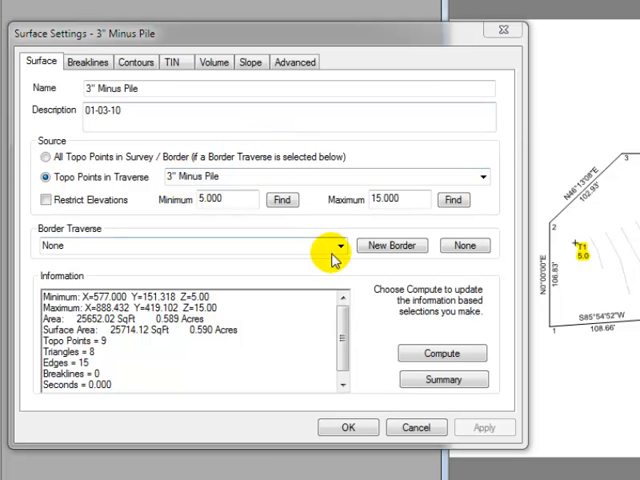
Step: Set Existing Boundary as the surface's border traverse and apply
left_click(340, 246)
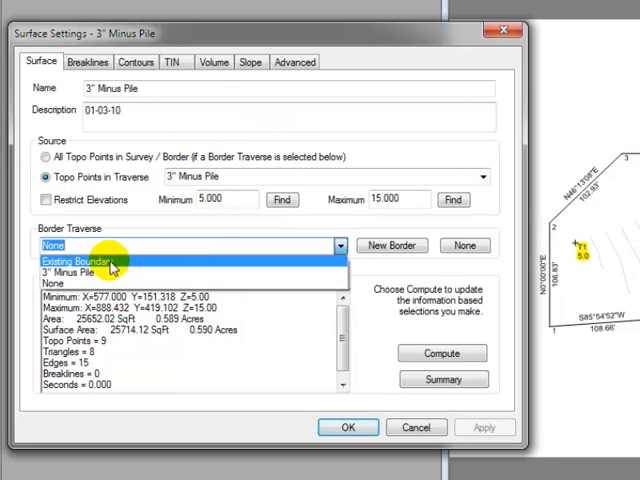
left_click(80, 261)
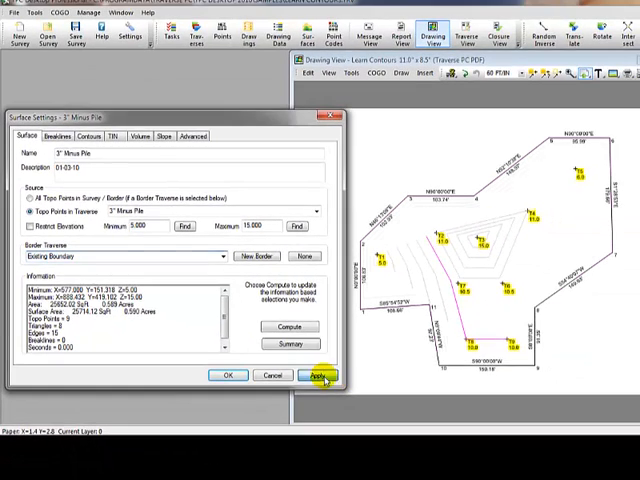
left_click(319, 375)
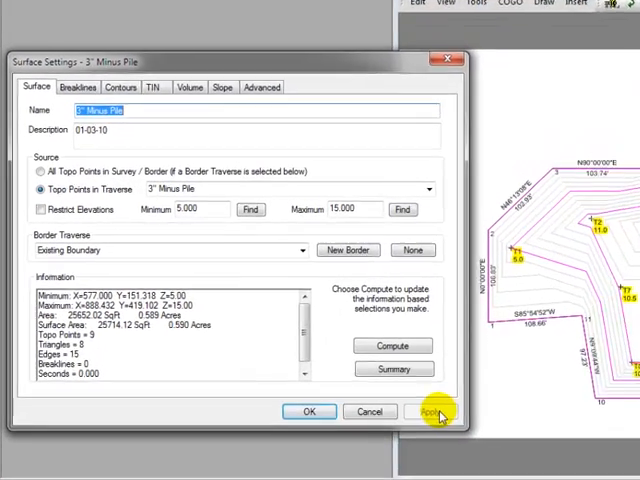
Step: Uncheck Manual Recompute on the Advanced tab and apply
left_click(440, 411)
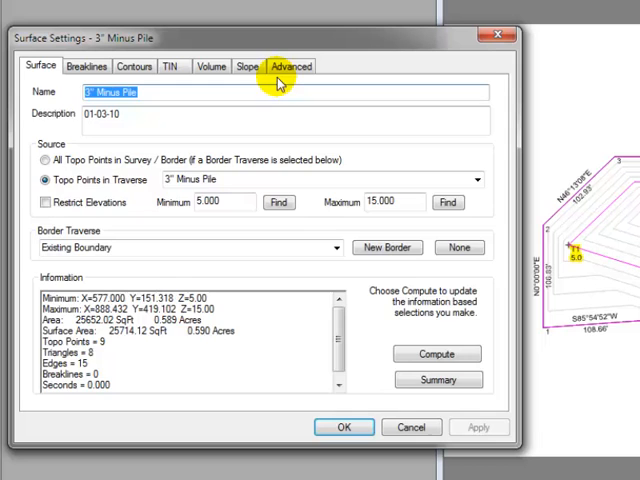
left_click(290, 65)
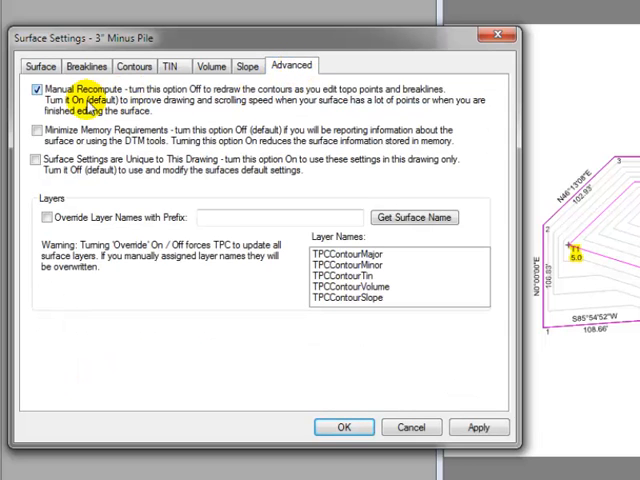
left_click(33, 91)
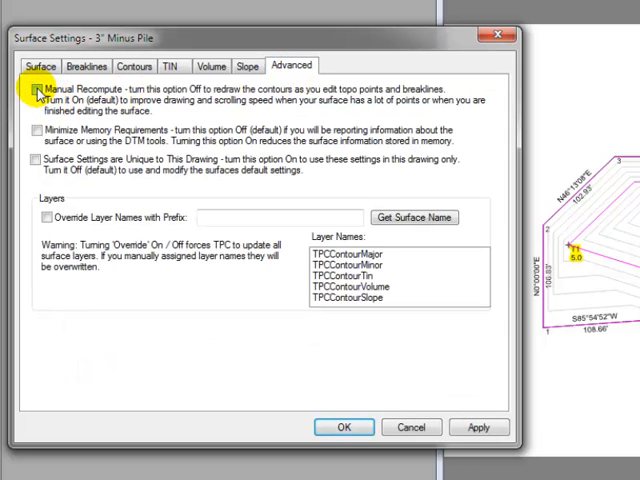
left_click(33, 91)
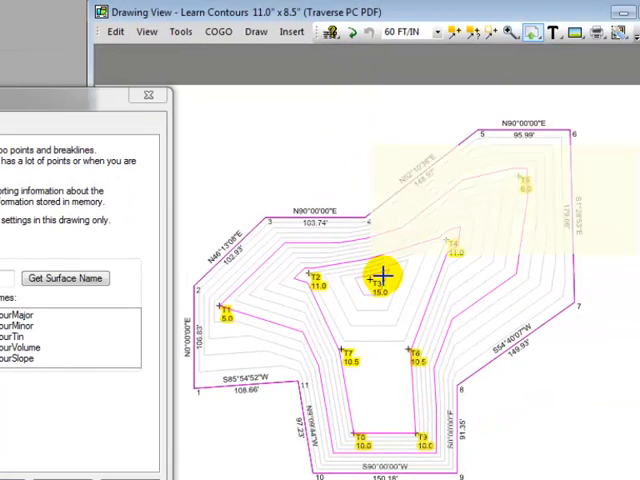
mouse_move(375, 283)
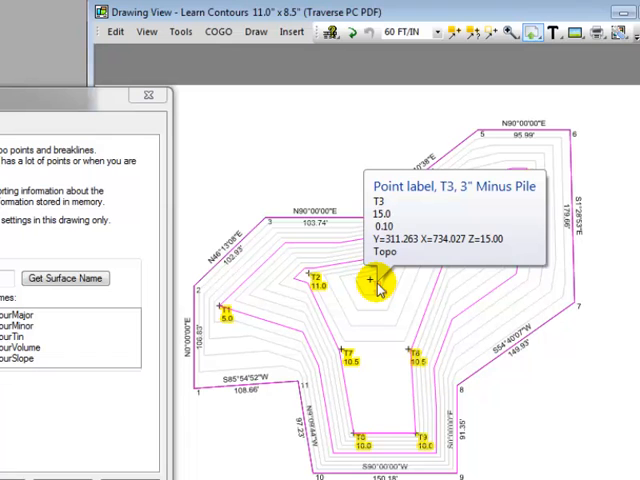
Step: Toggle point T3 out of the surface, then open the contour surface's options
right_click(372, 280)
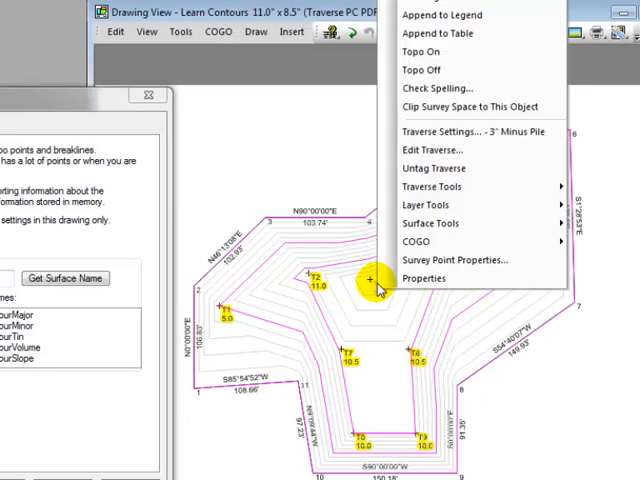
mouse_move(430, 69)
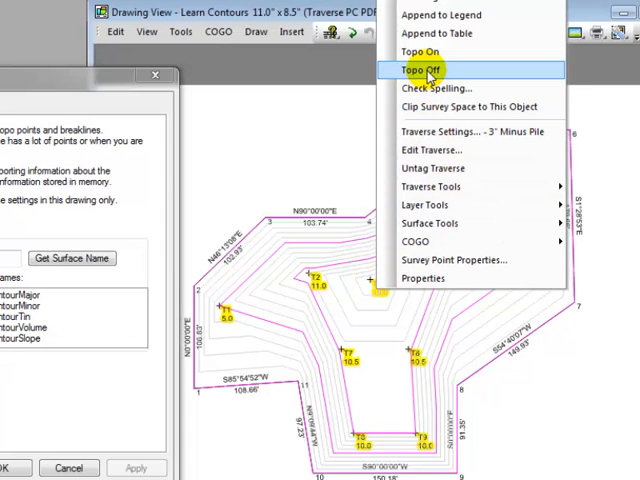
mouse_move(465, 69)
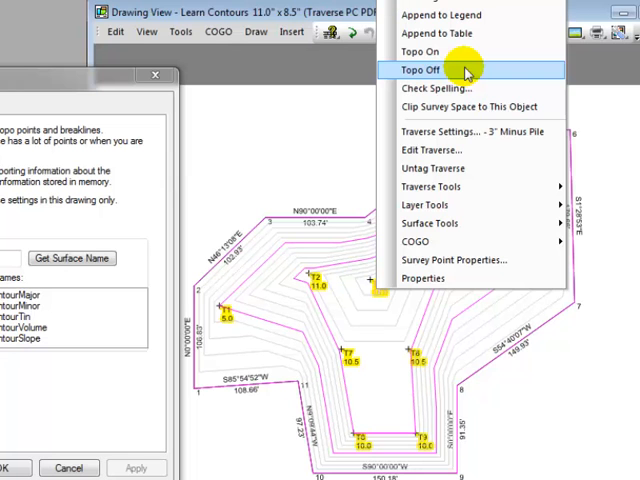
mouse_move(448, 70)
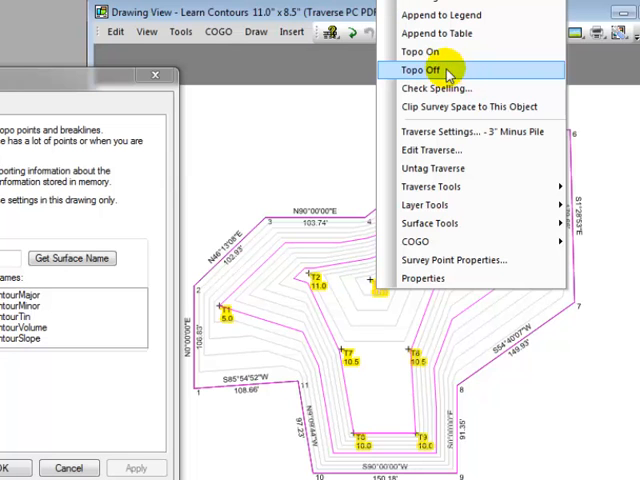
left_click(420, 69)
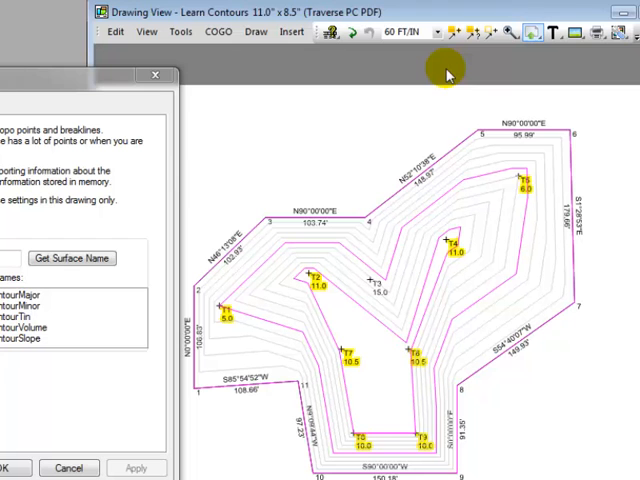
mouse_move(378, 285)
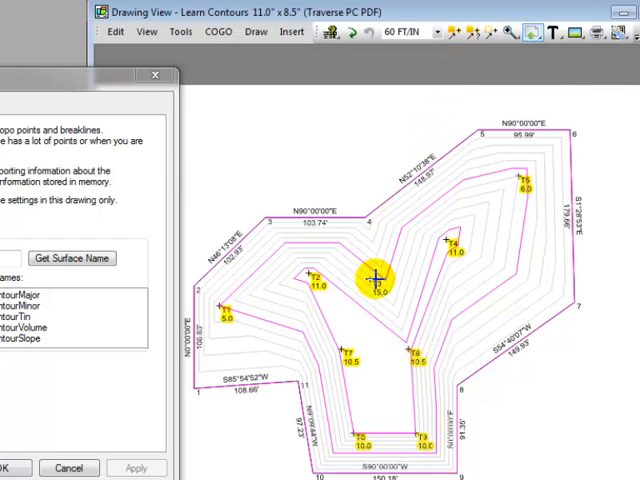
right_click(375, 280)
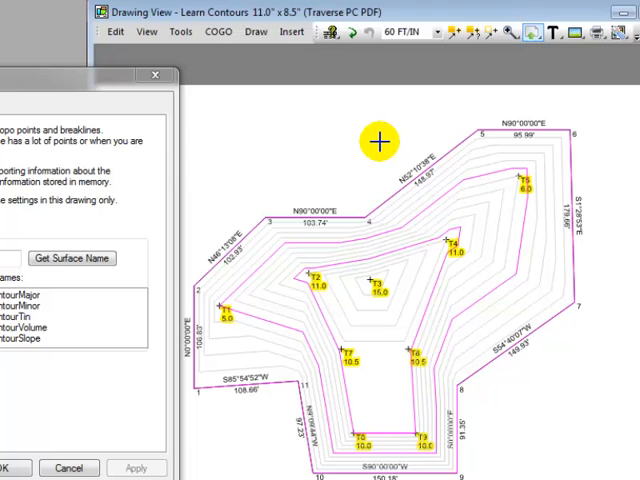
mouse_move(353, 268)
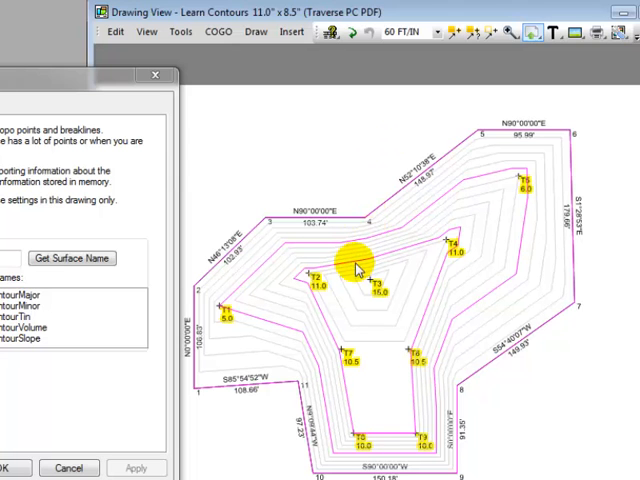
mouse_move(360, 265)
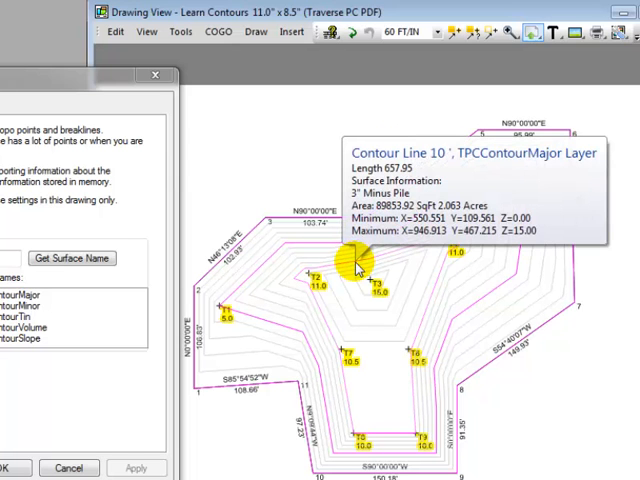
Step: Start editing the 3" Minus Pile breaklines via Surface Tools, recomputing the surface during edits
right_click(355, 265)
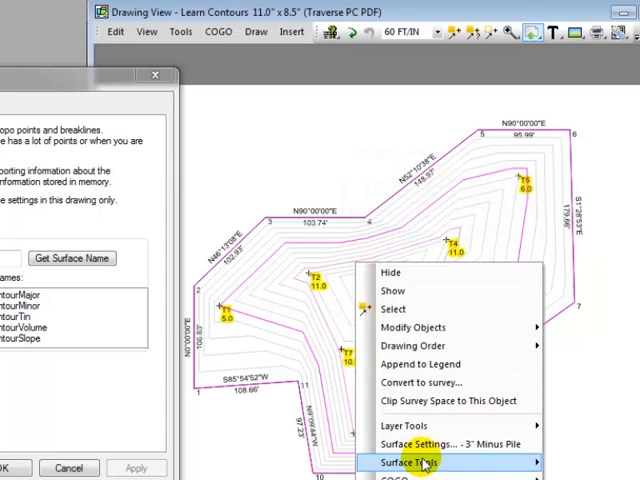
left_click(409, 462)
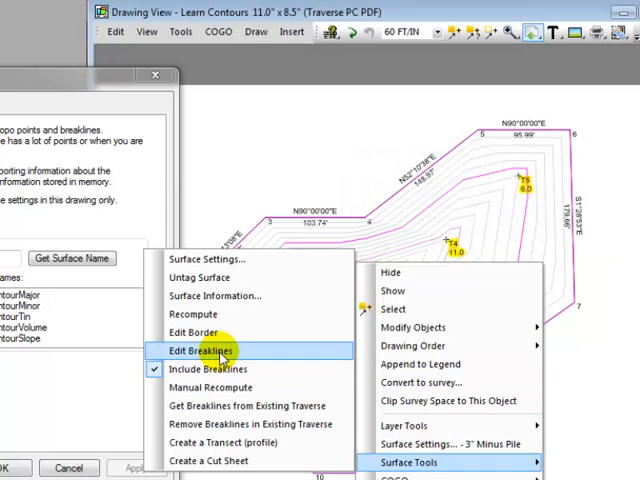
left_click(203, 350)
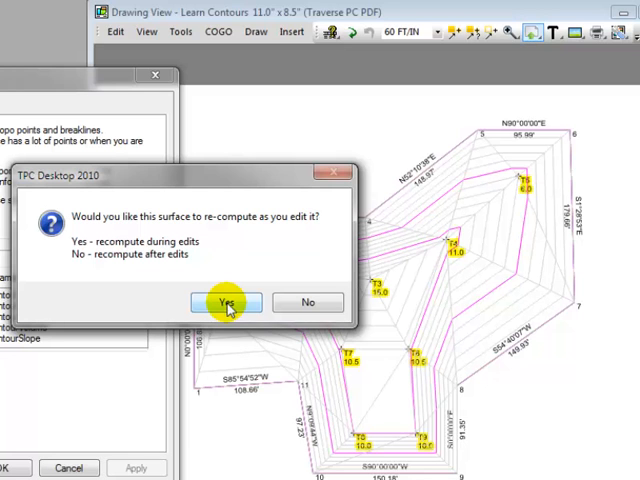
left_click(227, 302)
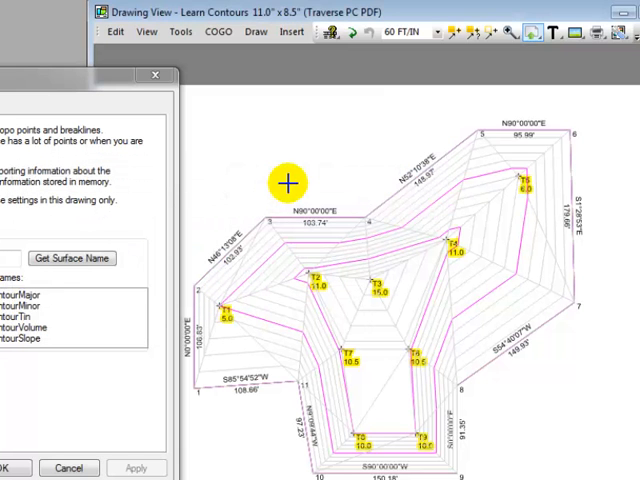
mouse_move(270, 365)
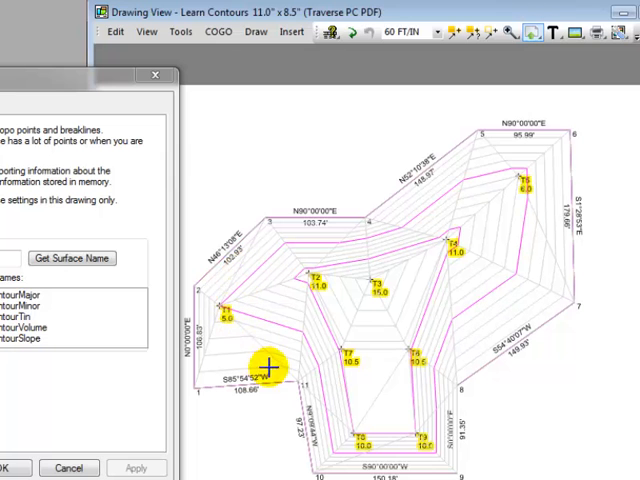
mouse_move(287, 373)
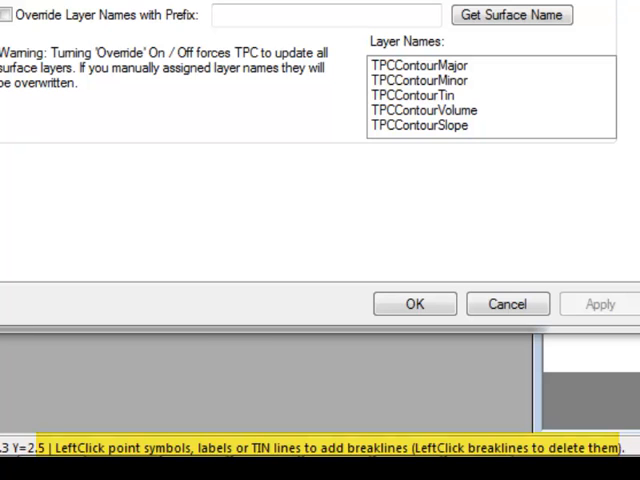
Step: Draw a breakline from point T2 to point T4
left_click(414, 303)
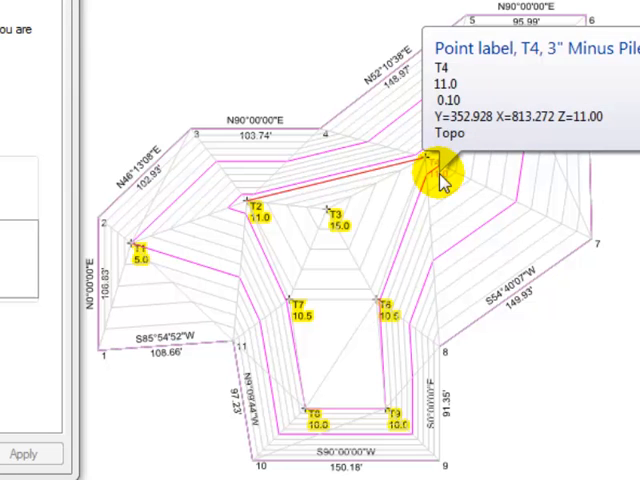
left_click(432, 185)
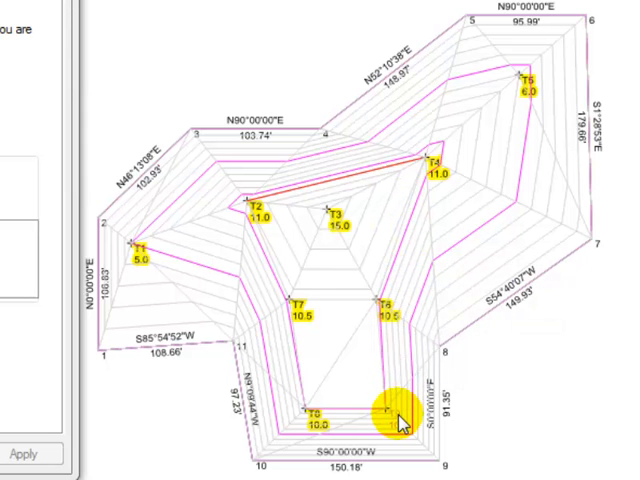
mouse_move(390, 415)
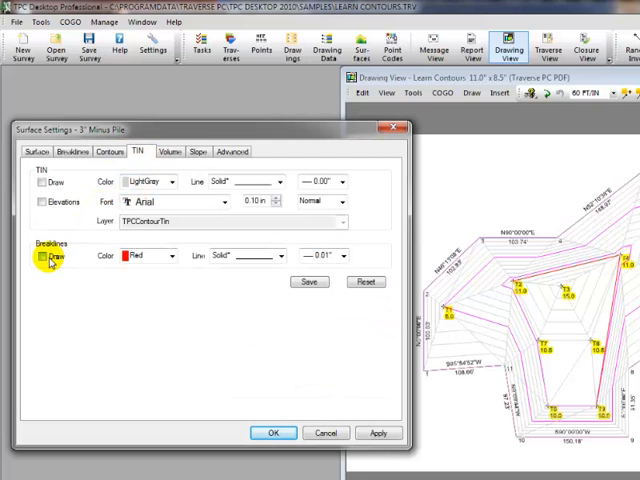
Step: Turn off breakline drawing, switch on minor contours, and apply the changes
left_click(377, 433)
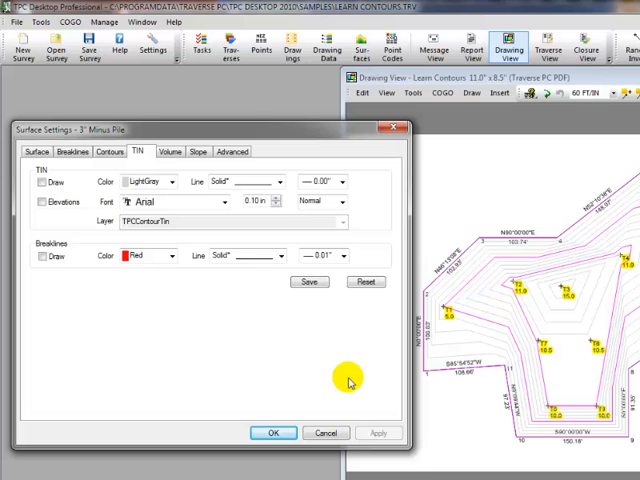
mouse_move(190, 258)
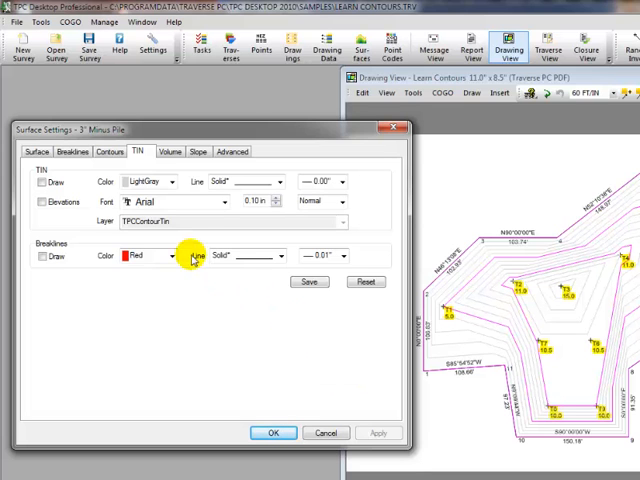
left_click(108, 151)
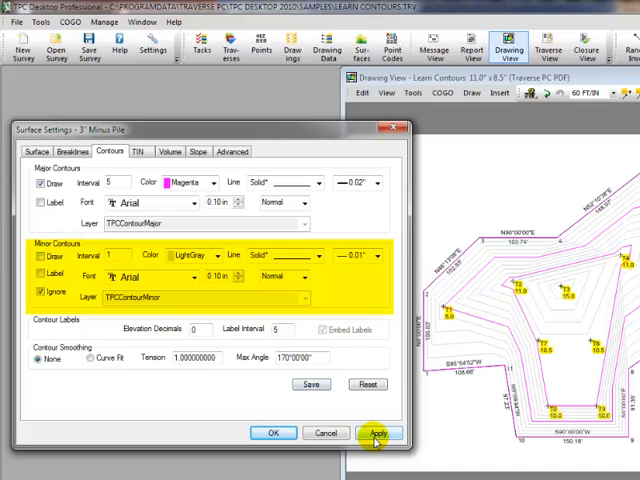
left_click(378, 433)
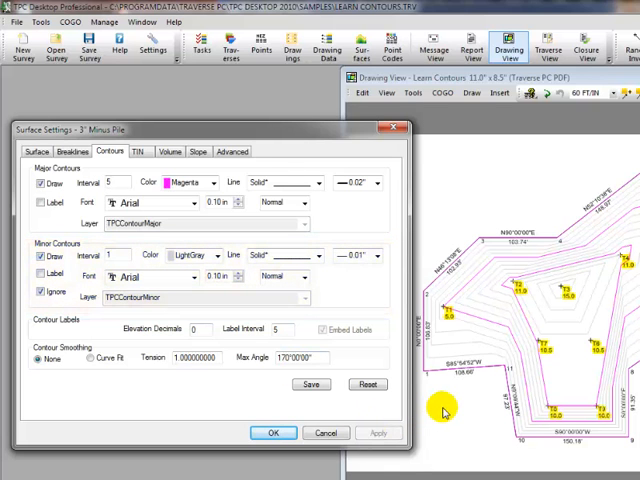
mouse_move(328, 288)
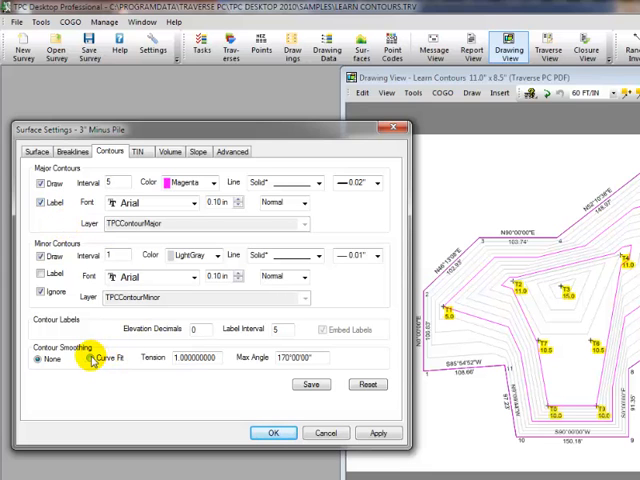
Step: Apply Curve Fit contour smoothing to the drawing
left_click(89, 357)
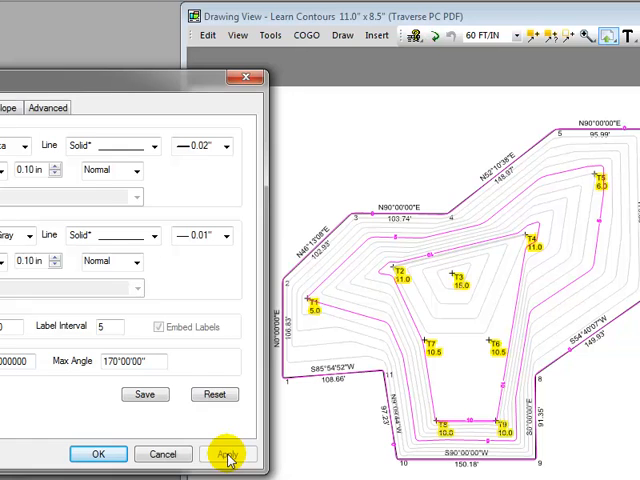
left_click(228, 454)
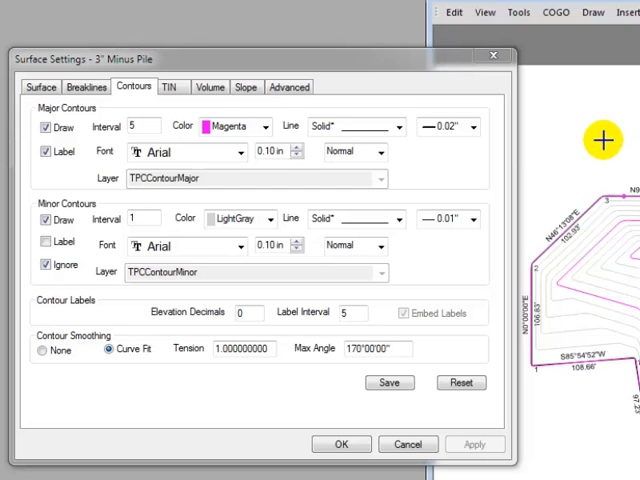
mouse_move(209, 86)
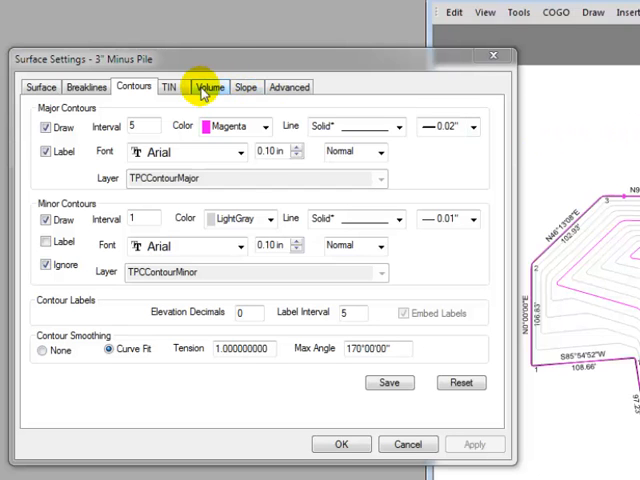
Step: Compute the pile volume to the border, giving about 19,139 cubic yards
left_click(209, 86)
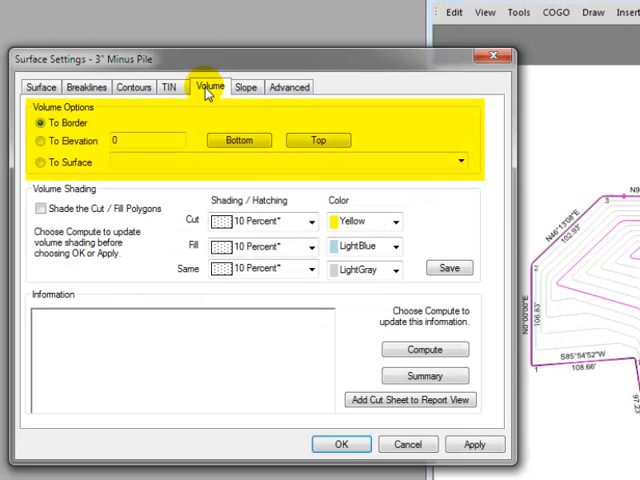
mouse_move(108, 128)
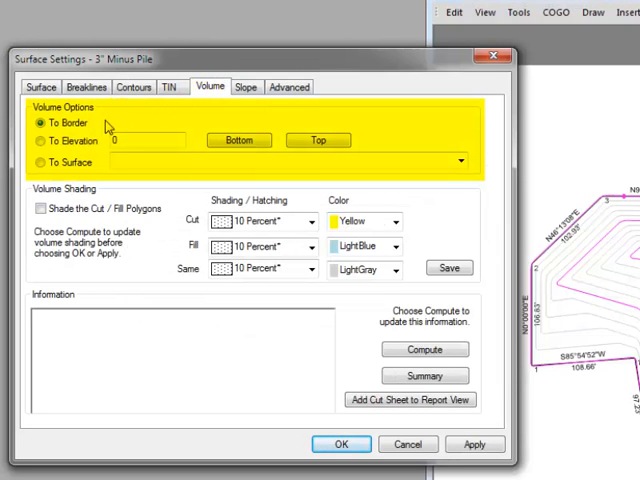
mouse_move(95, 130)
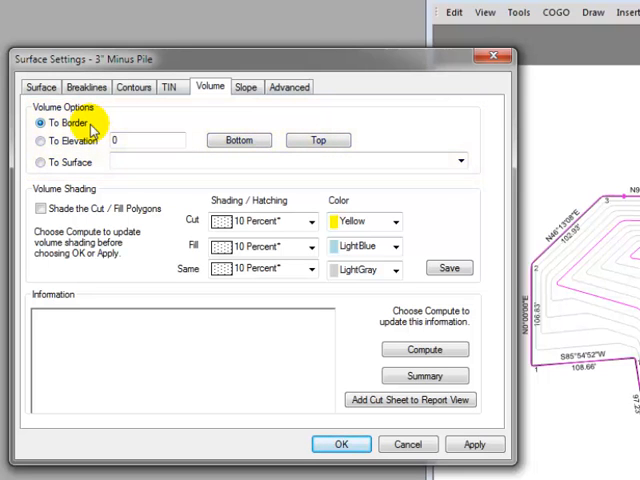
mouse_move(420, 335)
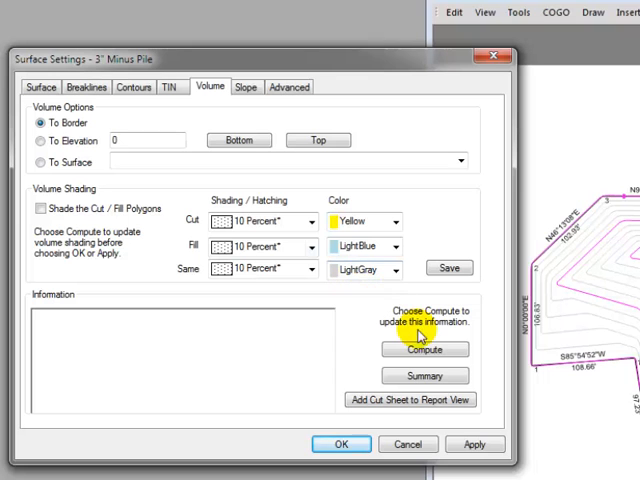
left_click(424, 349)
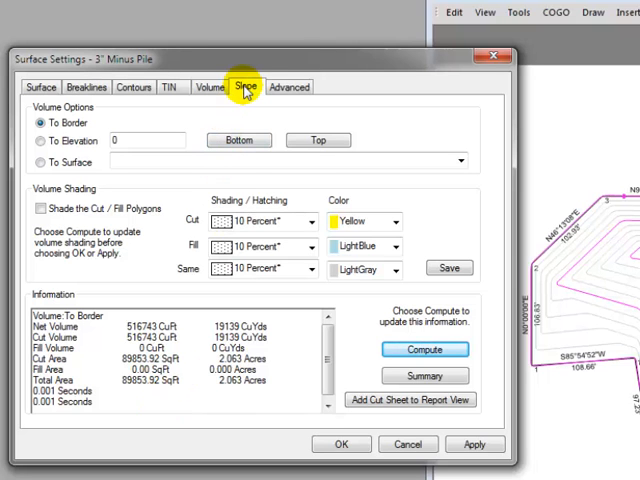
Step: Set the 15% slope range to 30 Percent hatching, compute slope areas, and apply shading
left_click(246, 86)
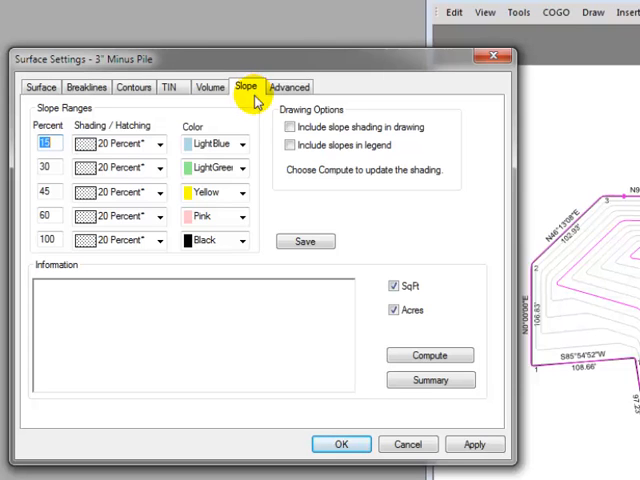
left_click(160, 143)
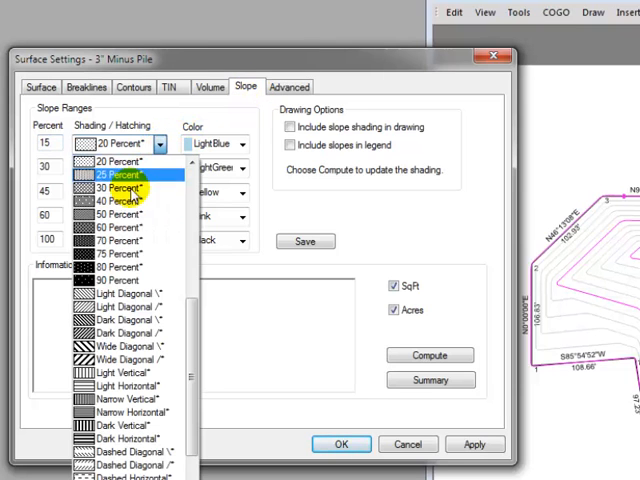
left_click(117, 189)
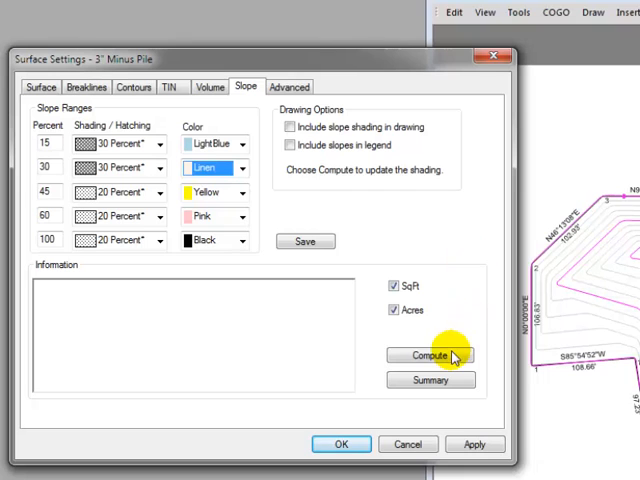
left_click(429, 355)
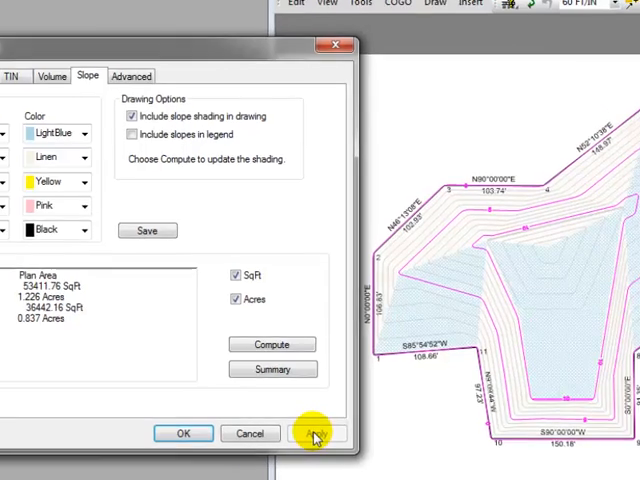
left_click(316, 433)
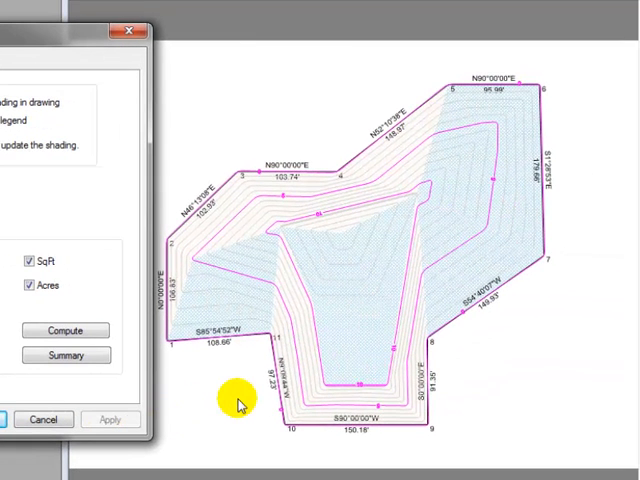